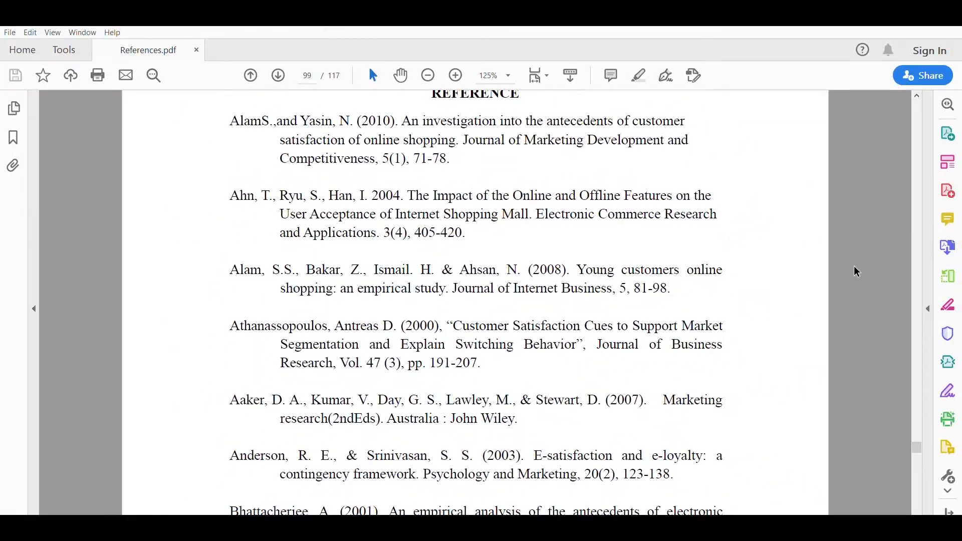
Step: Apply a 1.27 cm hanging indent with 1.5 line spacing to the selected reference paragraphs
scroll("down", 3)
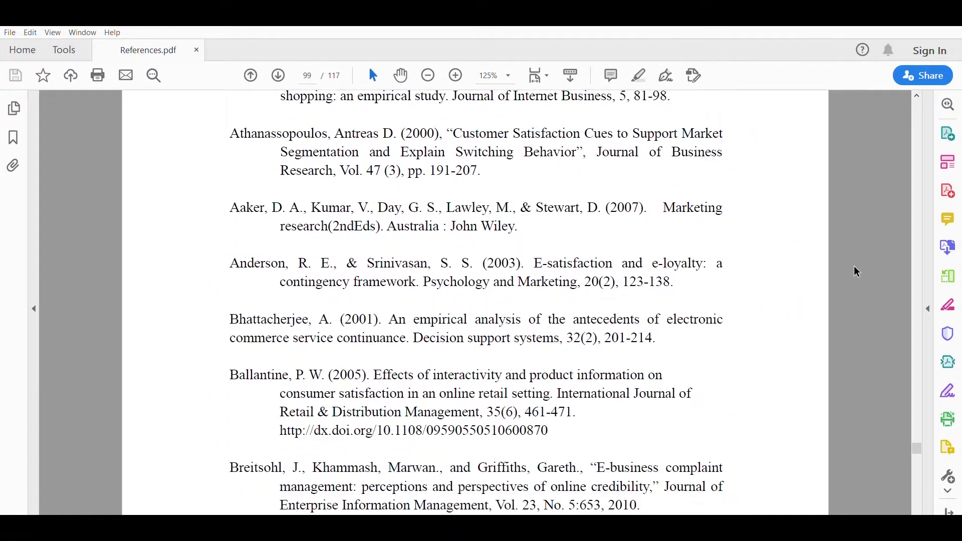
scroll("down", 3)
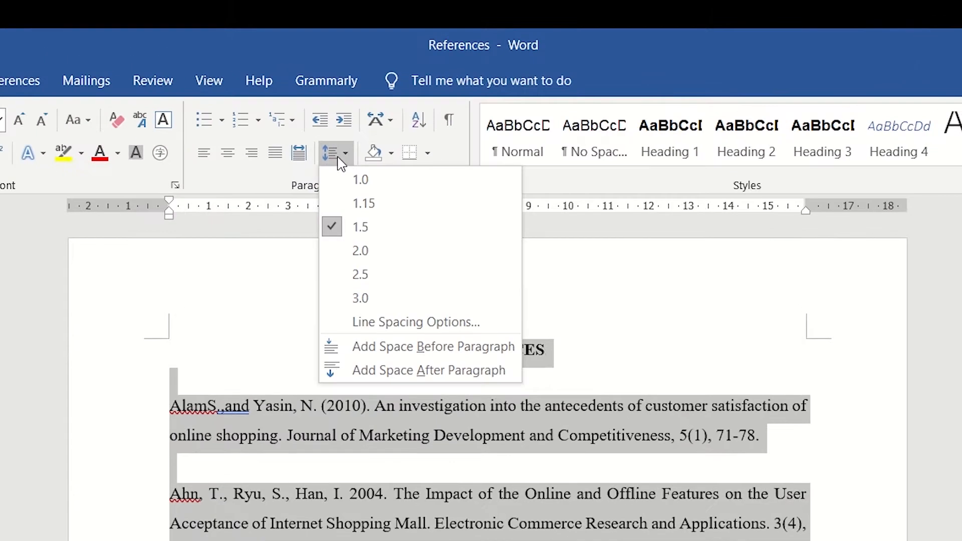
left_click(415, 323)
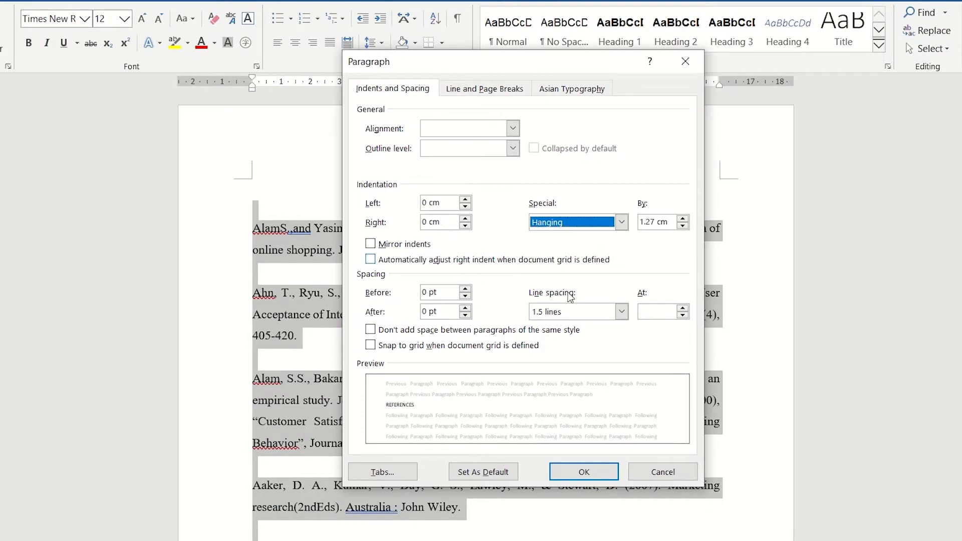
left_click(583, 472)
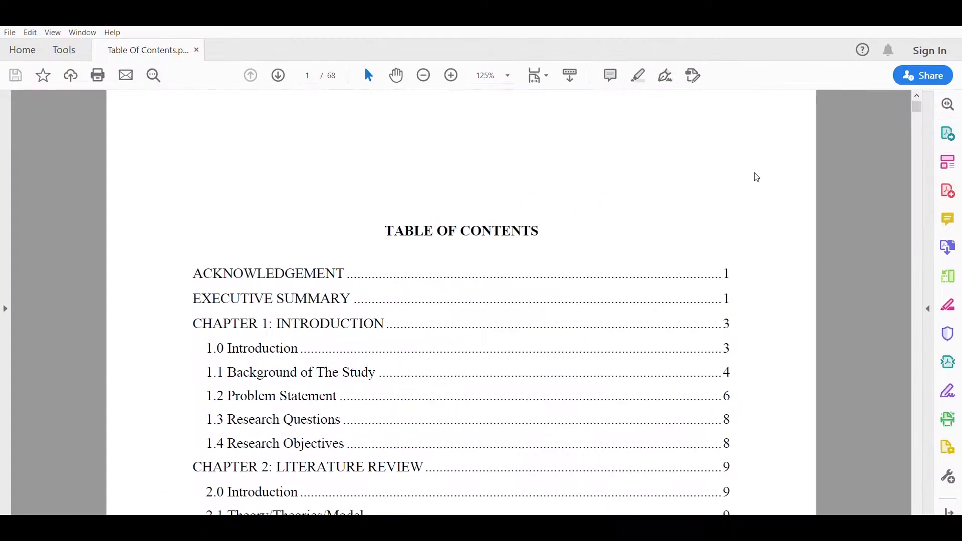
mouse_move(295, 405)
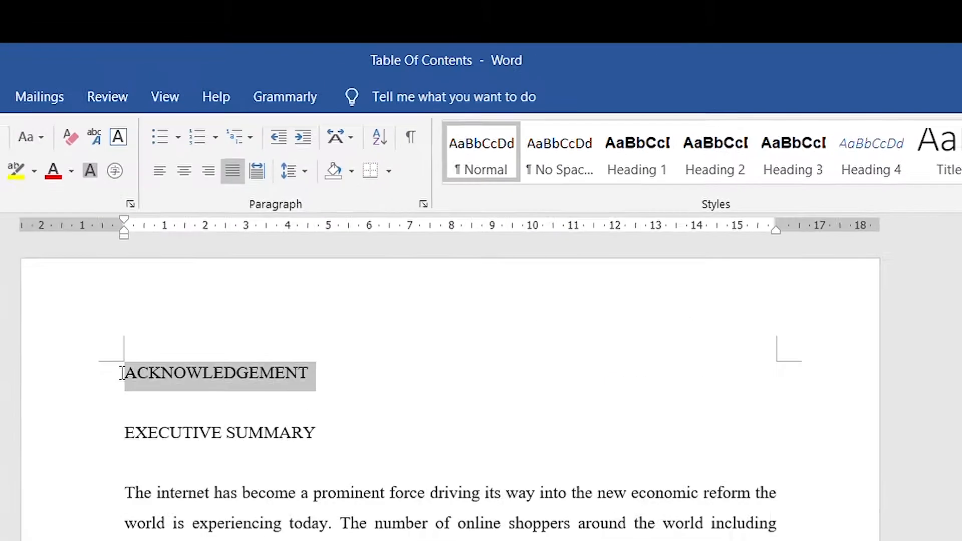
Step: Style the chapter title CHAPTER 2: LITERATURE REVIEW as Heading 1
left_click(638, 155)
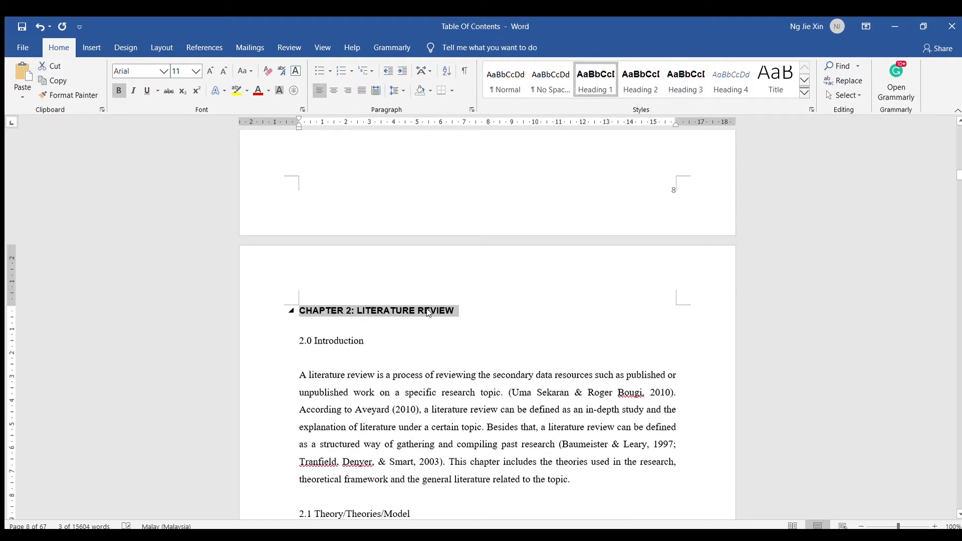
scroll("down", 3)
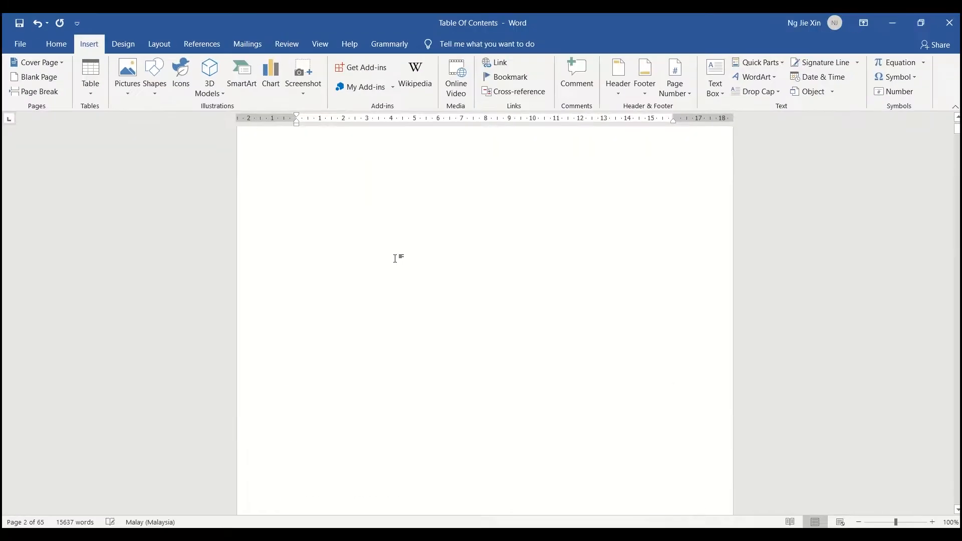
Step: Insert an Automatic Table 2 table of contents on the blank second page
left_click(202, 45)
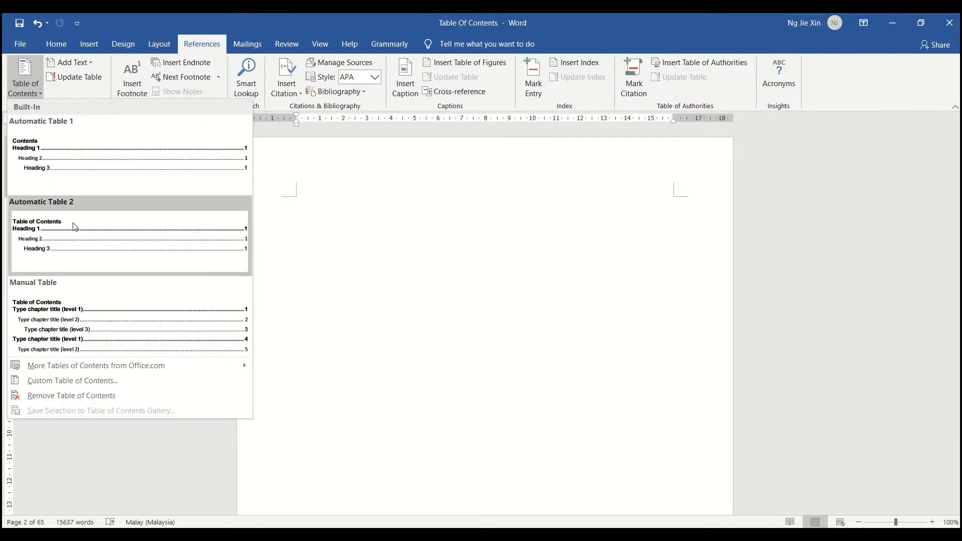
mouse_move(119, 237)
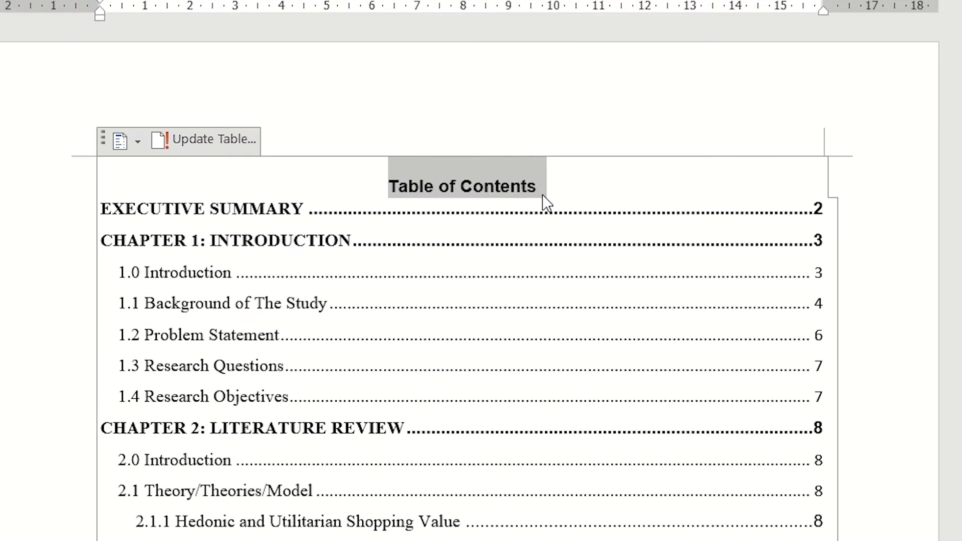
key("Shift+F3")
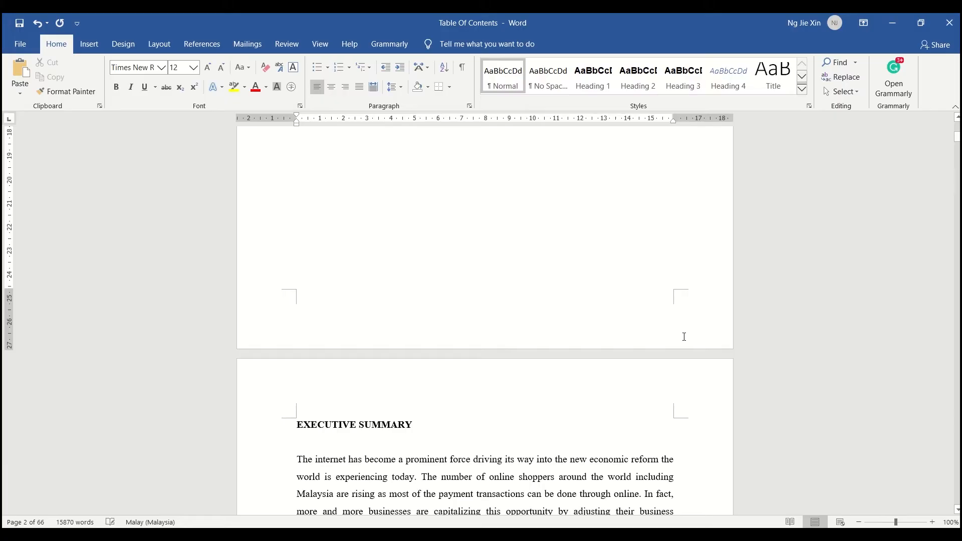
Step: Insert Plain Number 3 page numbers at the bottom right and leave the footer
left_click(98, 95)
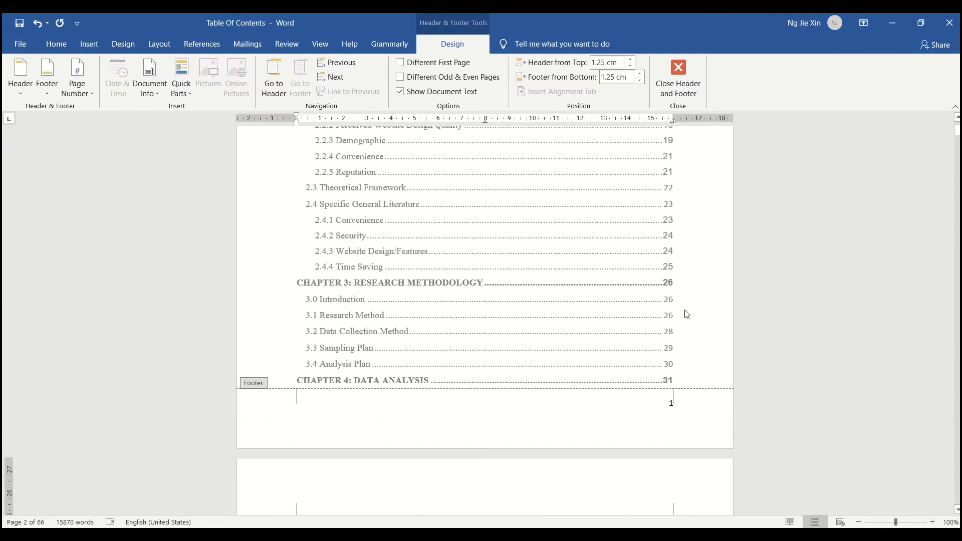
left_click(678, 67)
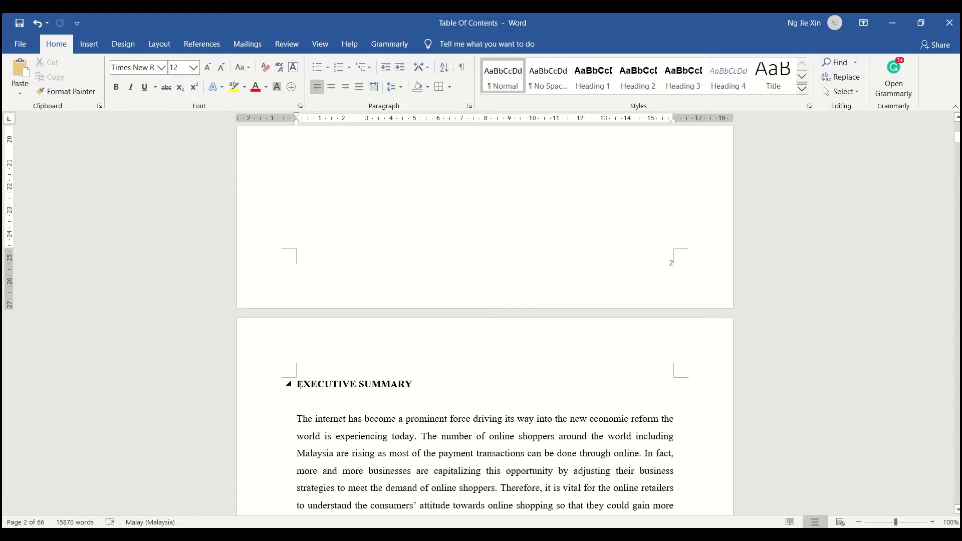
Step: Insert a Next Page section break before EXECUTIVE SUMMARY to start Section 2
left_click(158, 43)
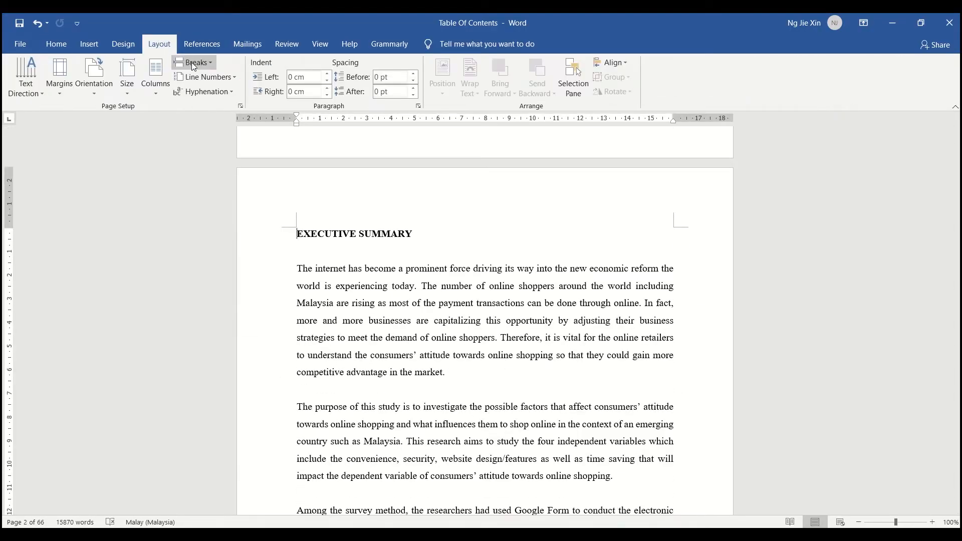
left_click(194, 62)
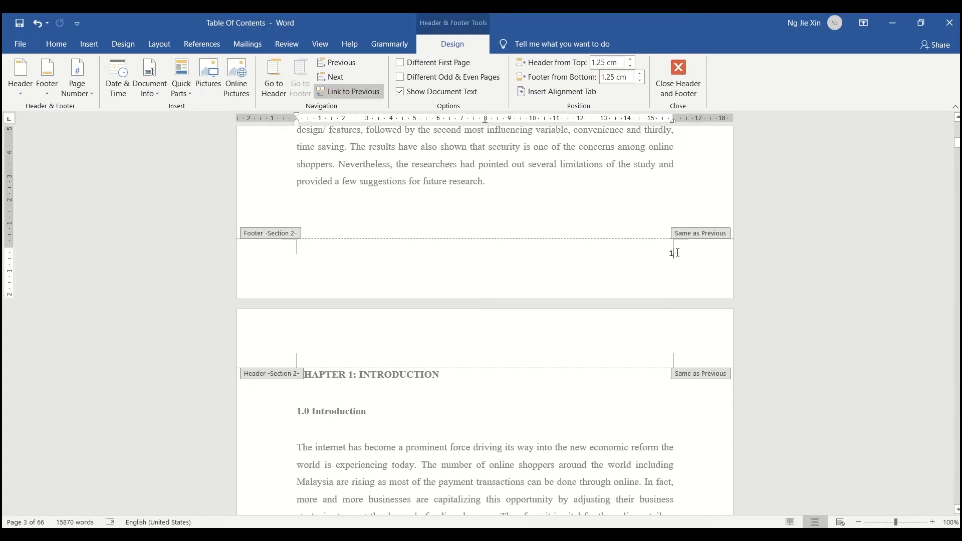
Step: Restart Section 2's page numbering at 1 via Format Page Numbers
left_click(77, 79)
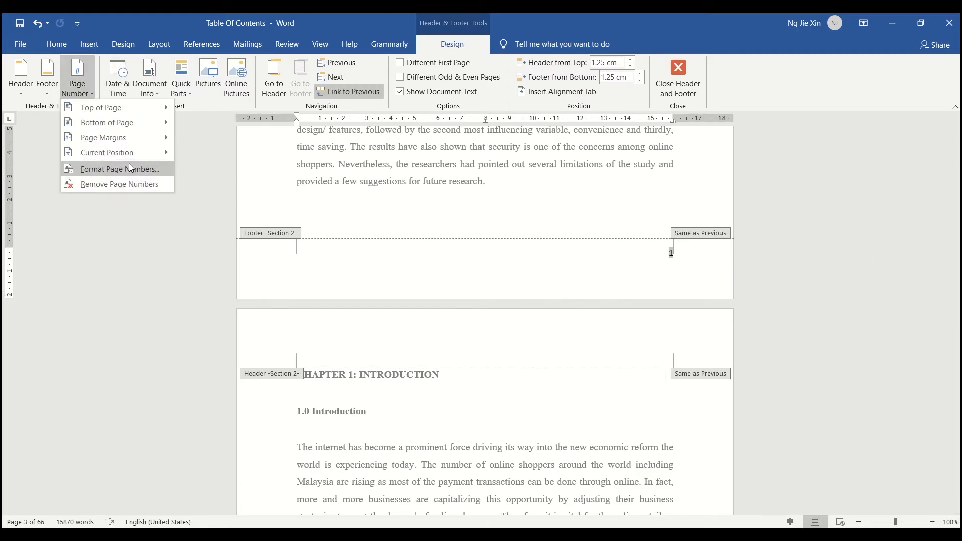
left_click(113, 169)
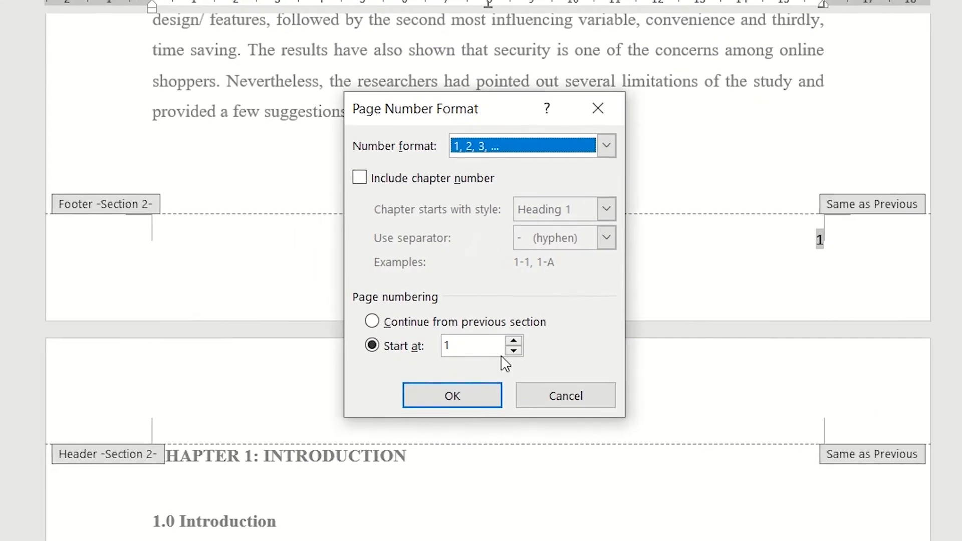
left_click(452, 396)
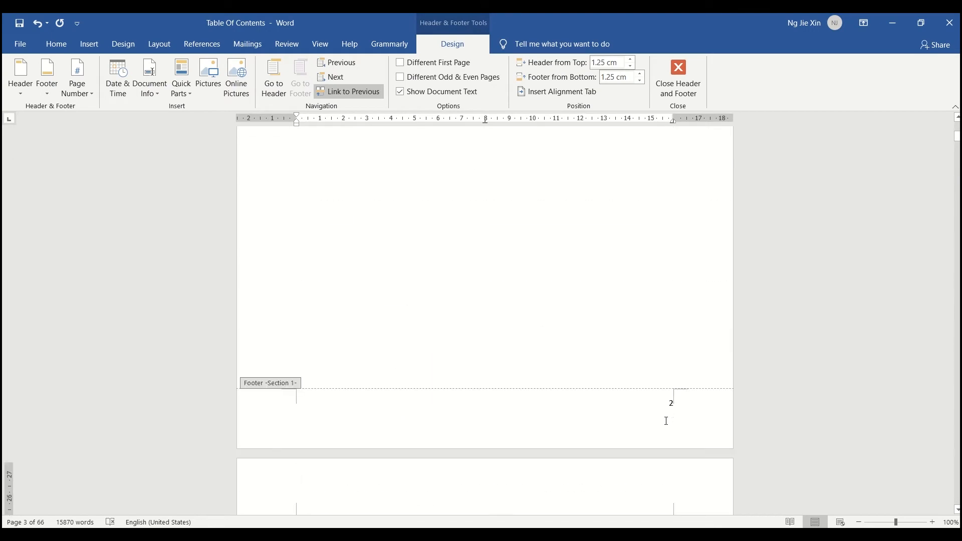
Step: Update the entire table of contents so its page numbers match the new numbering
scroll("down", 3)
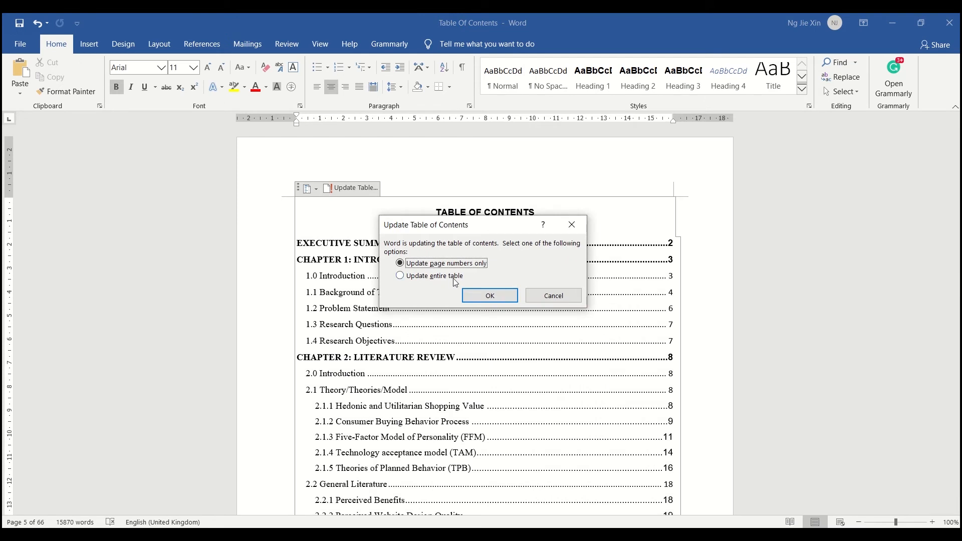
left_click(489, 295)
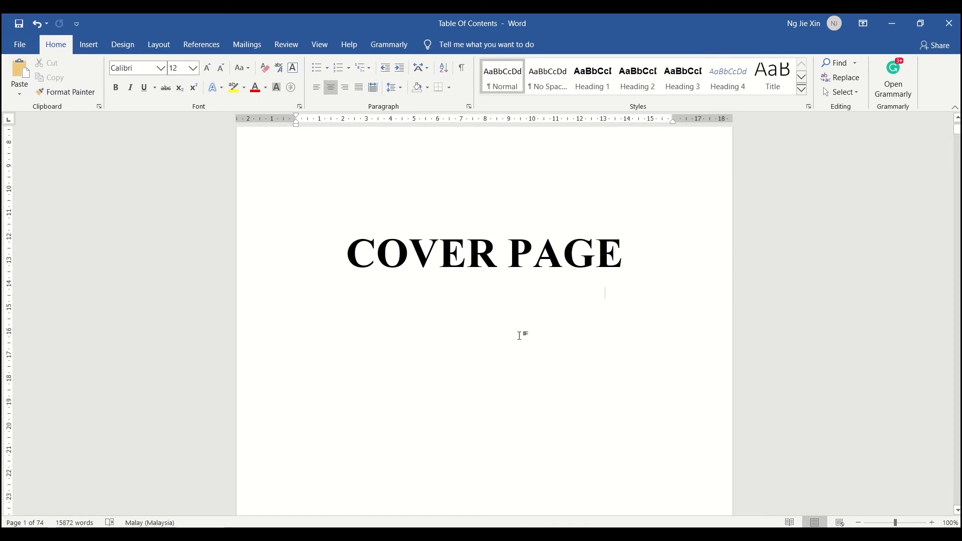
Step: Edit the cover page footer and set its section's page numbering to start at 1
scroll("down", 3)
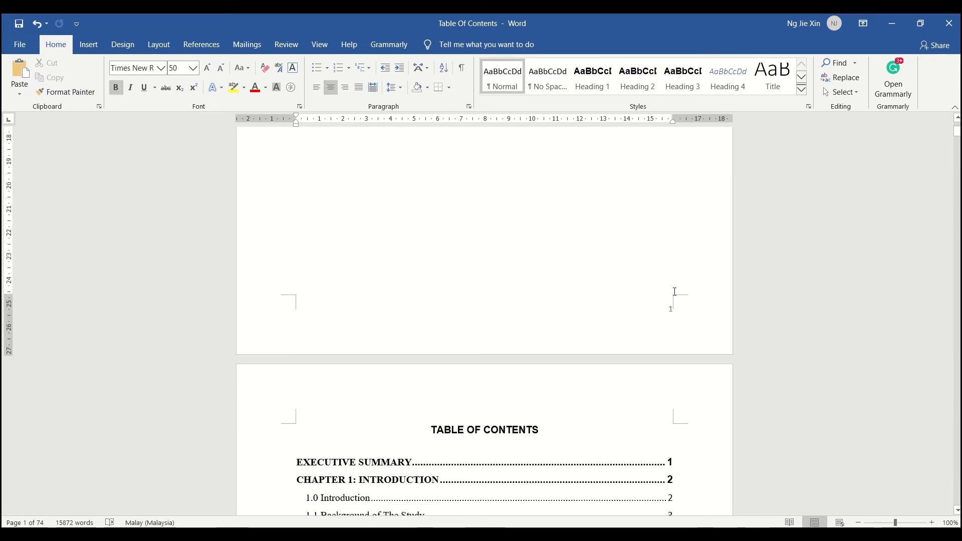
double_click(670, 308)
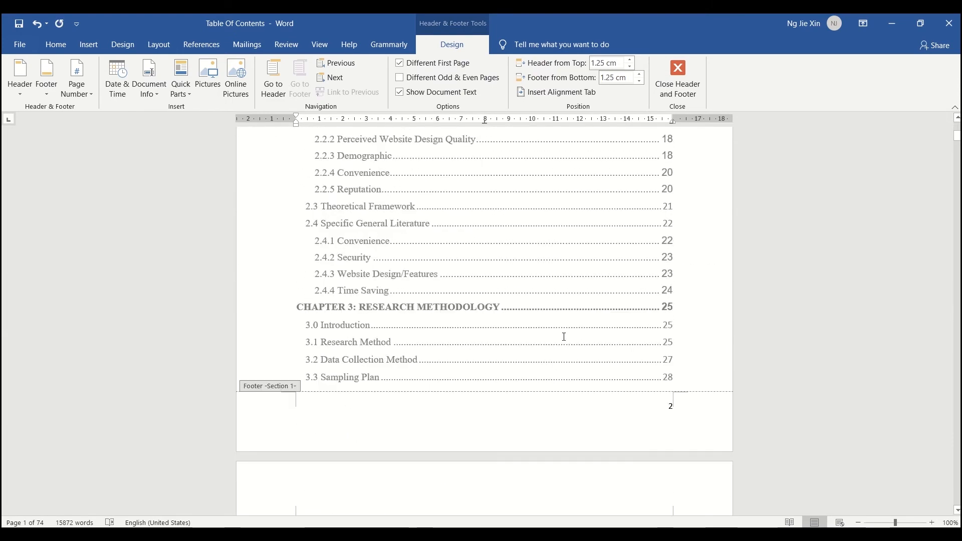
left_click(76, 75)
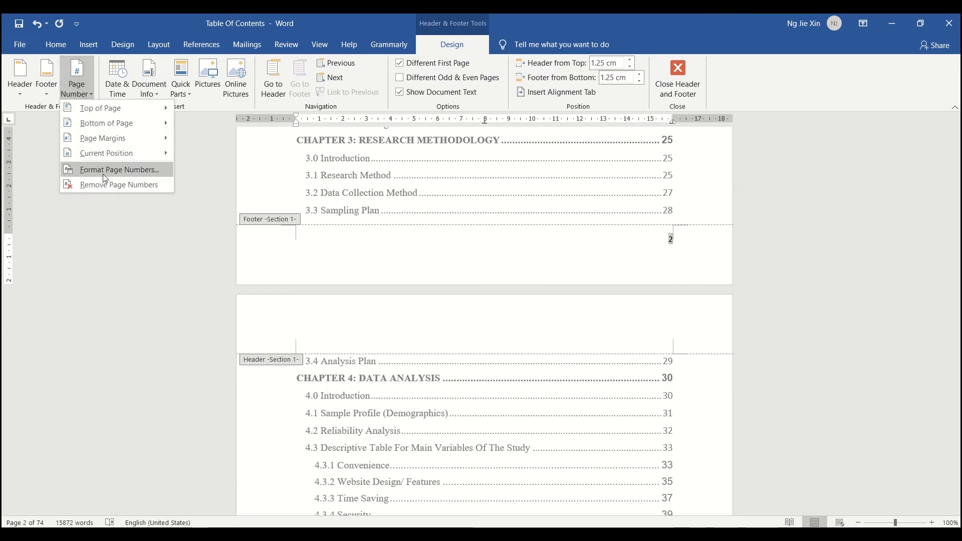
left_click(119, 169)
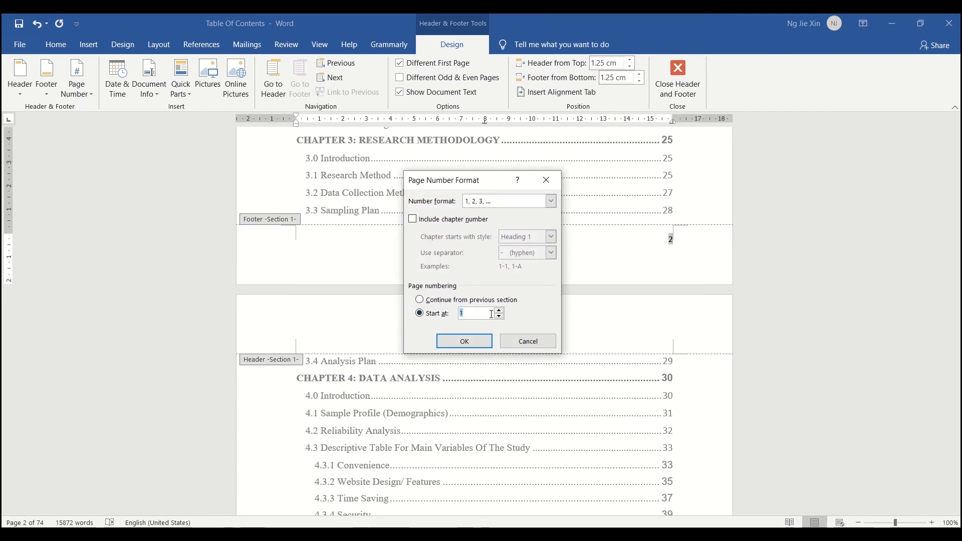